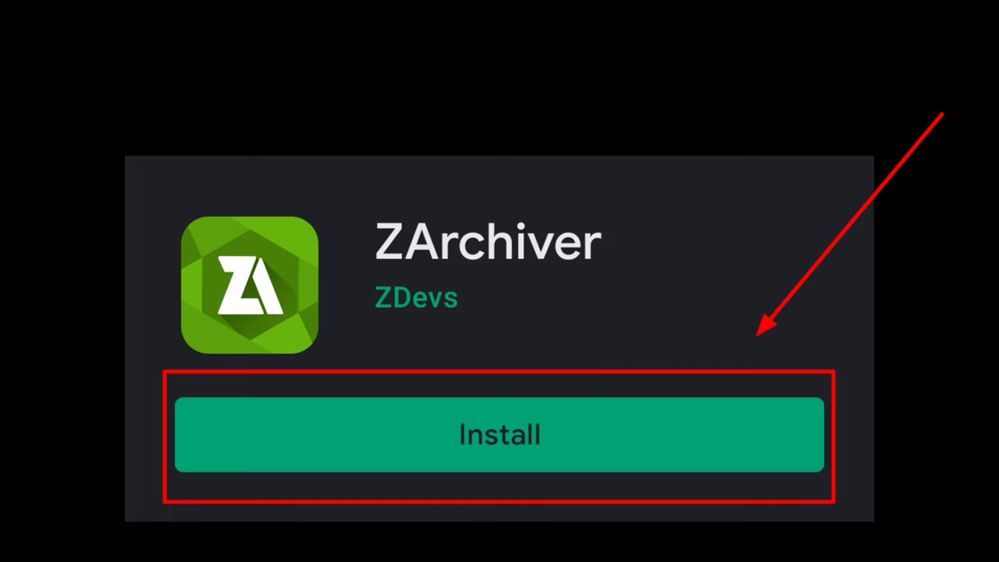
Install ZArchiver and grant it permission to manage all files on the device
left_click(500, 434)
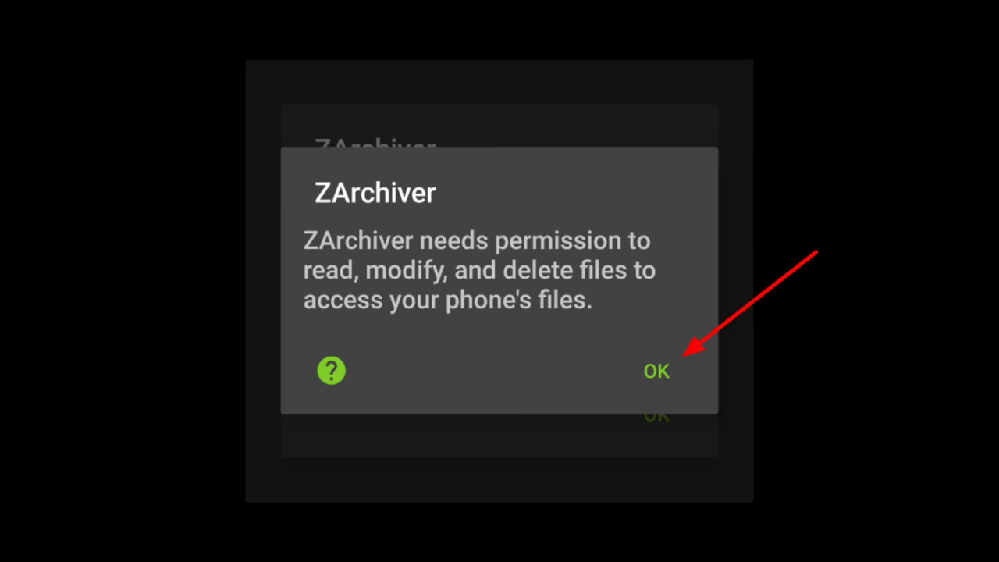
left_click(656, 372)
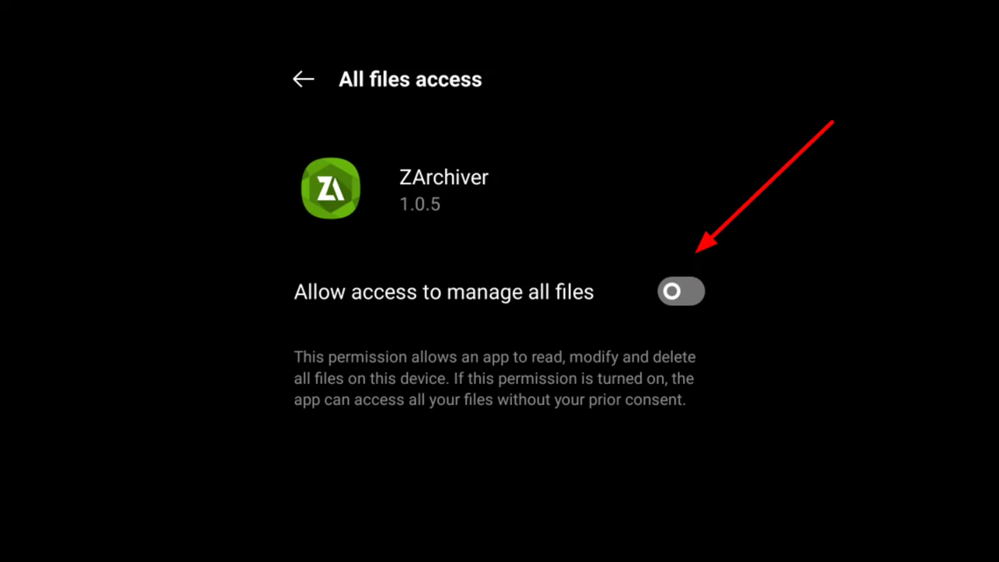
left_click(681, 292)
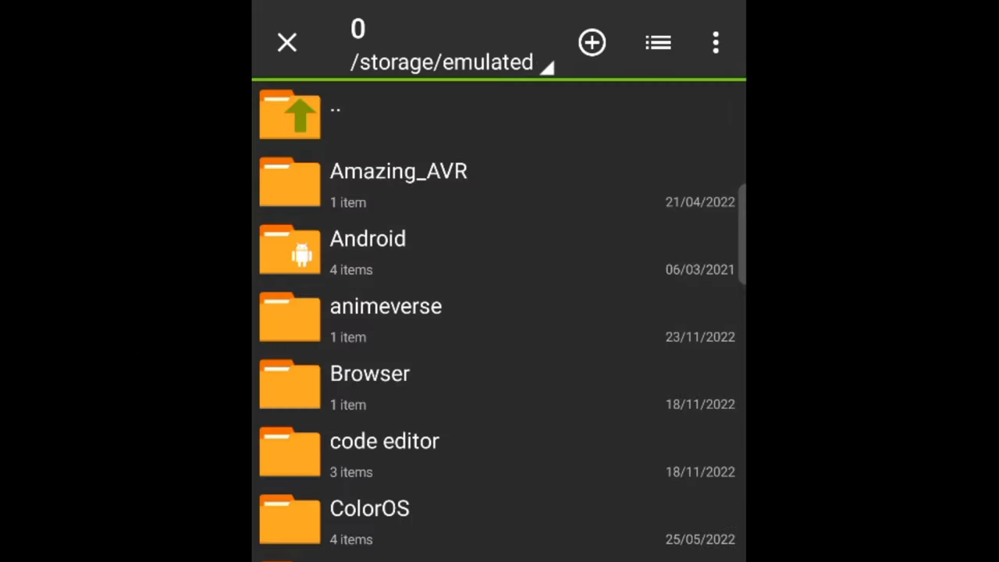
Paste the world into com.mojang.minecraftpe/files/games, renaming all conflicting files instead of overwriting
scroll("down", 3)
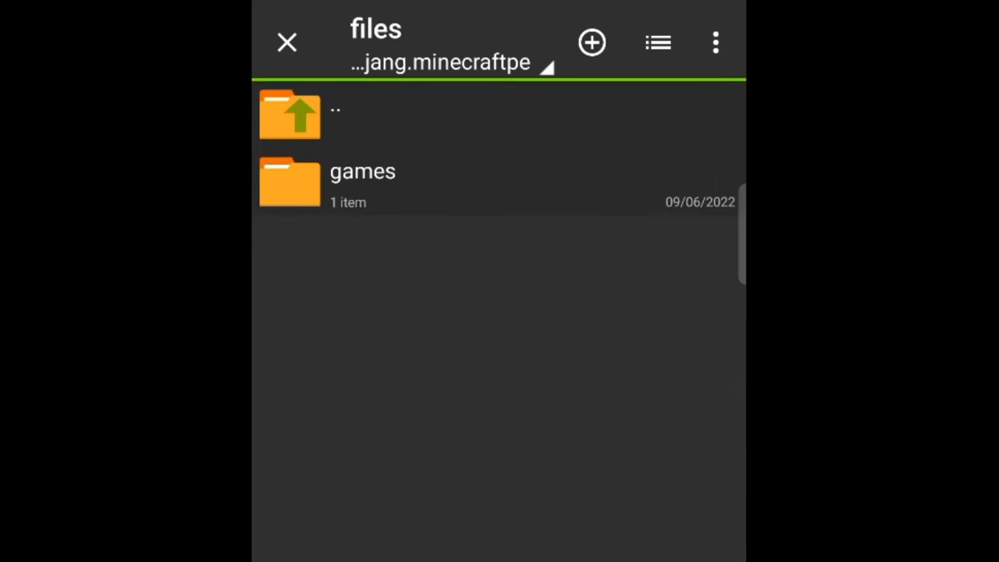
left_click(363, 171)
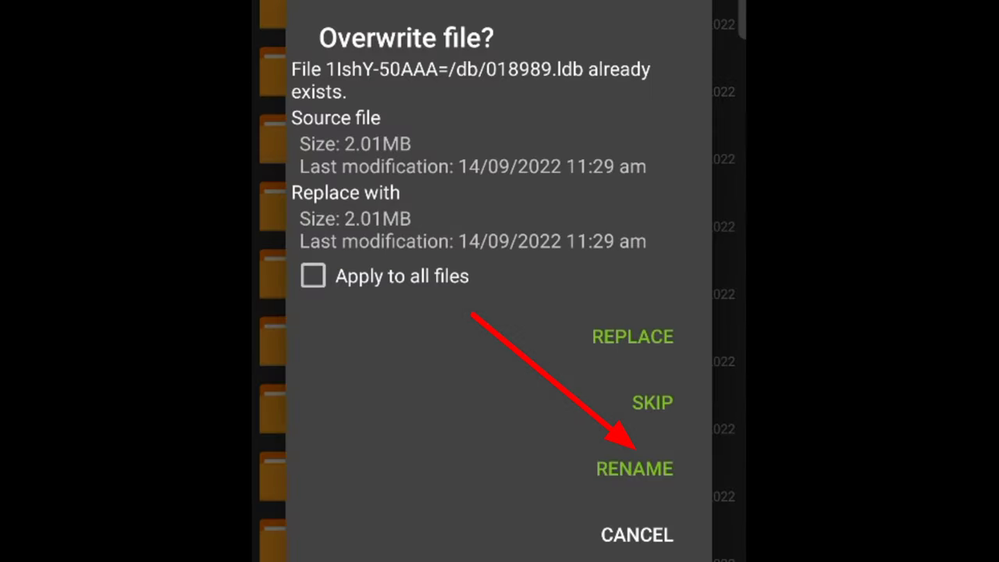
left_click(312, 275)
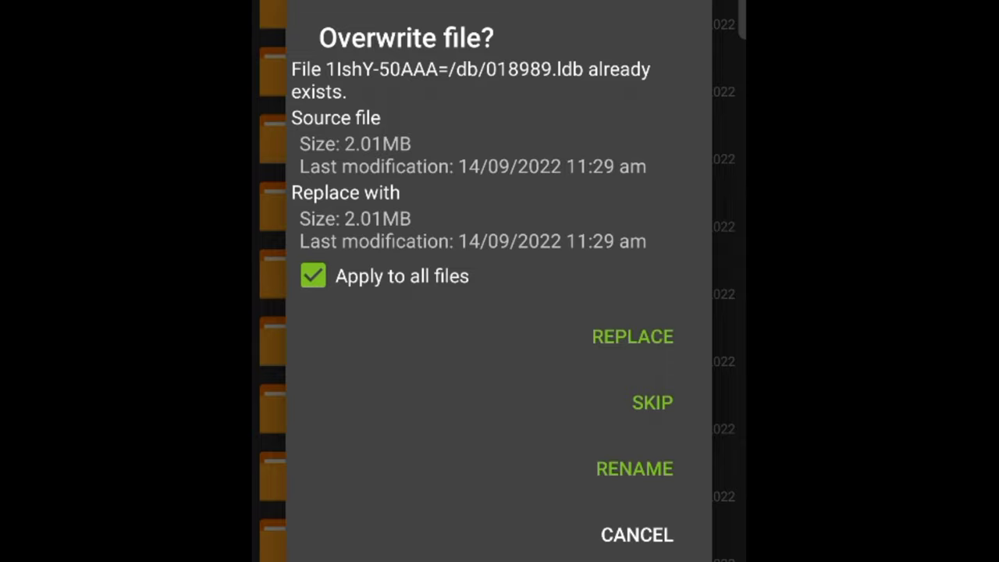
left_click(633, 337)
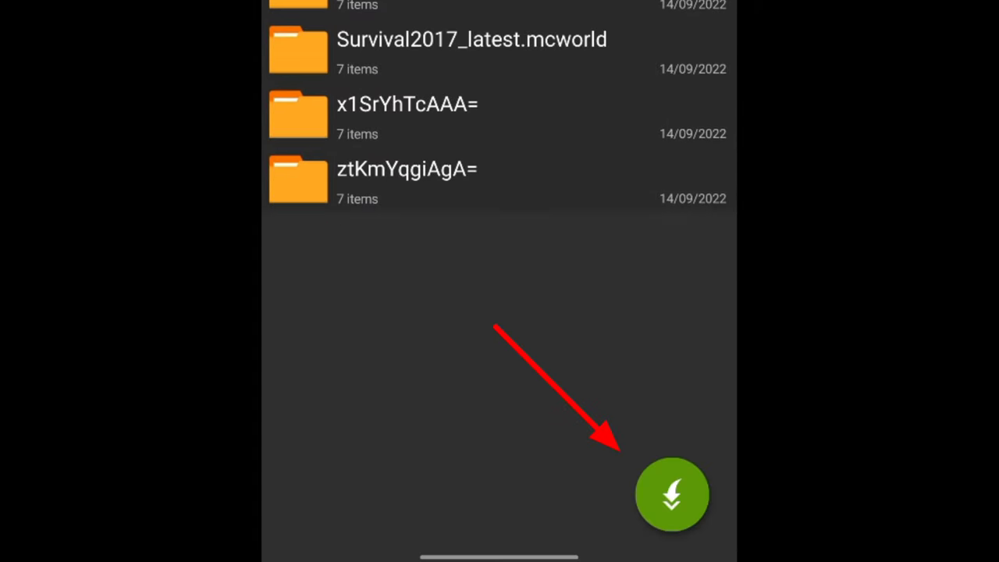
Extract Survival2017_latest.mcworld into the games folder, then return to Minecraft's main menu
left_click(671, 494)
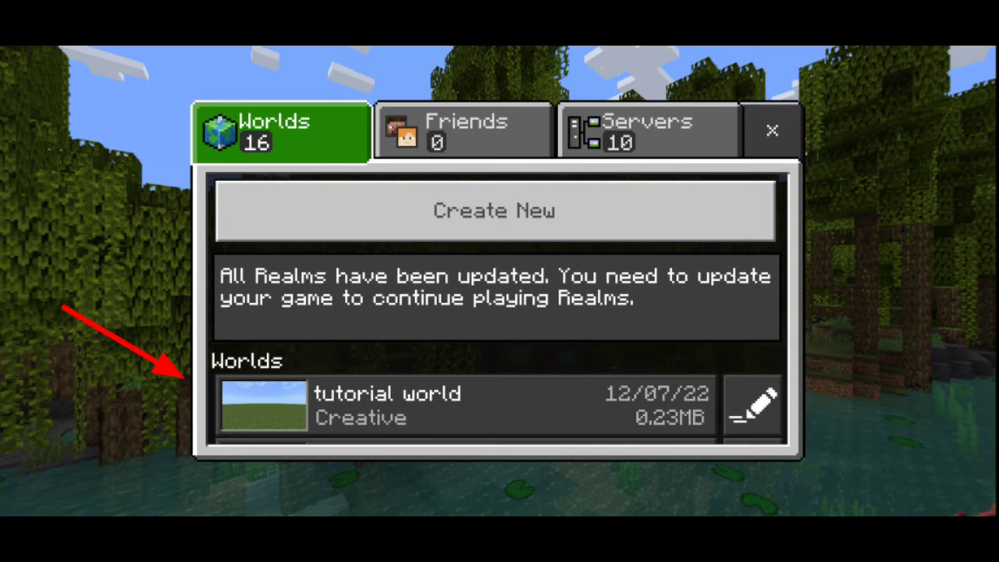
left_click(771, 131)
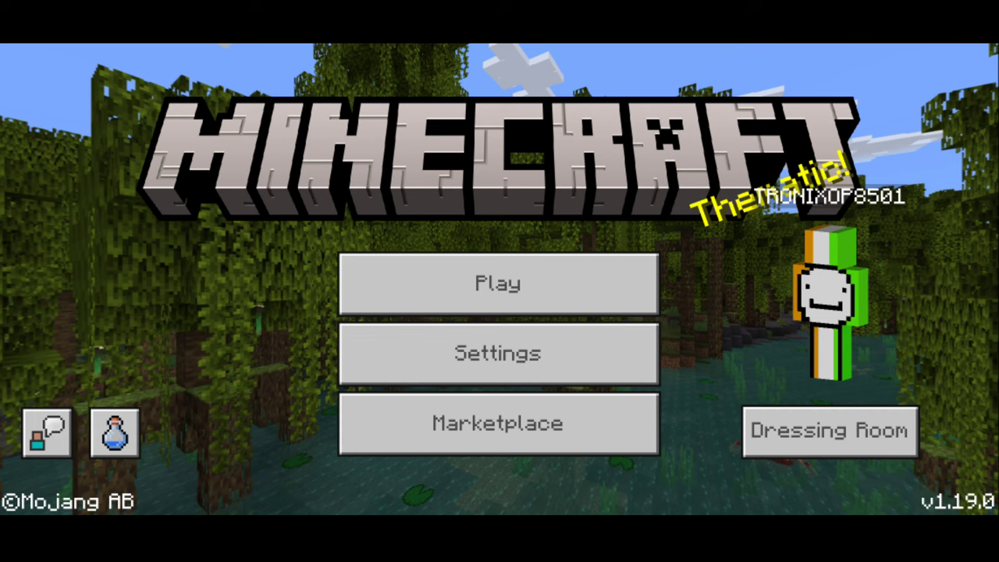
Show the File Storage Location choices in Minecraft's Profile settings, currently set to External
left_click(497, 353)
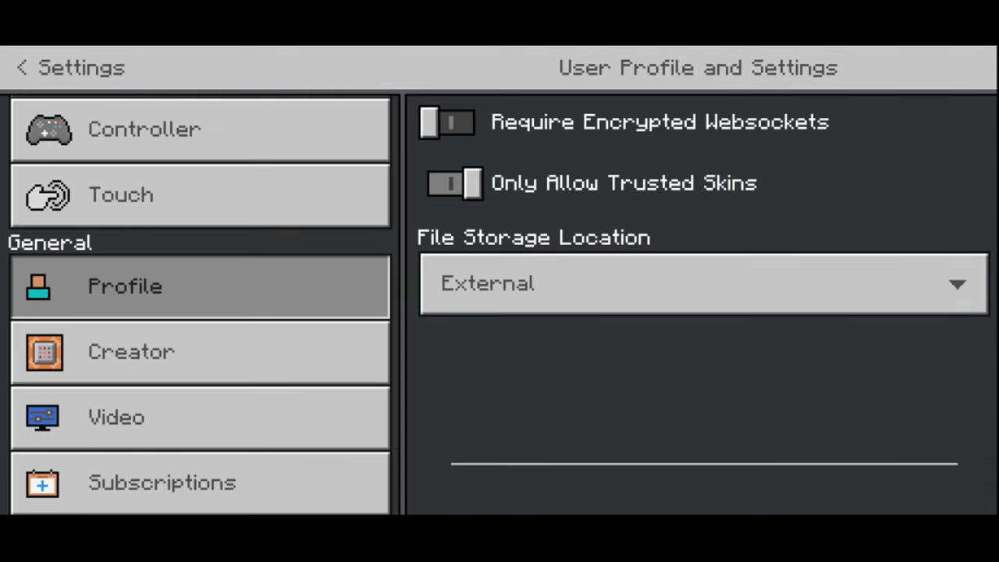
left_click(701, 284)
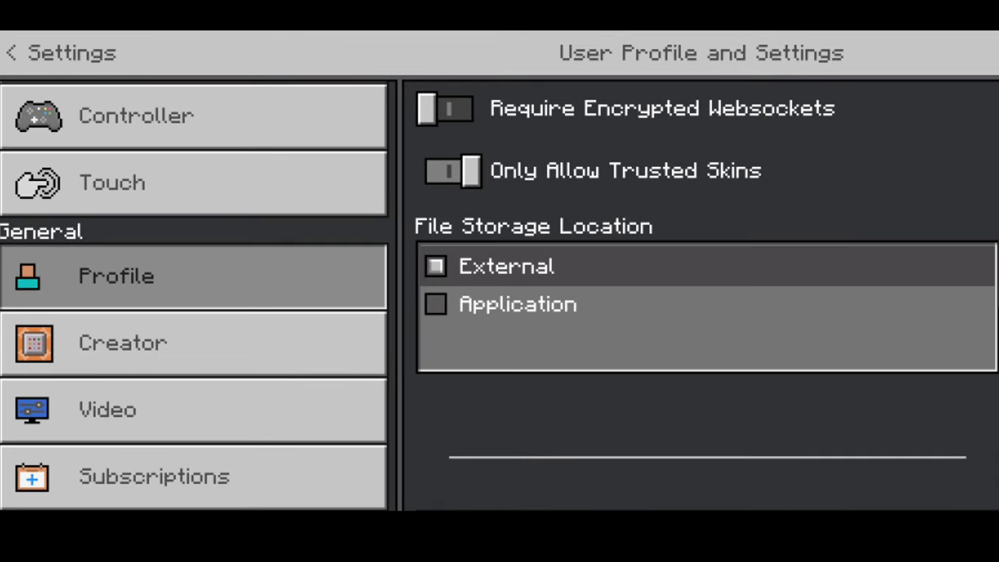